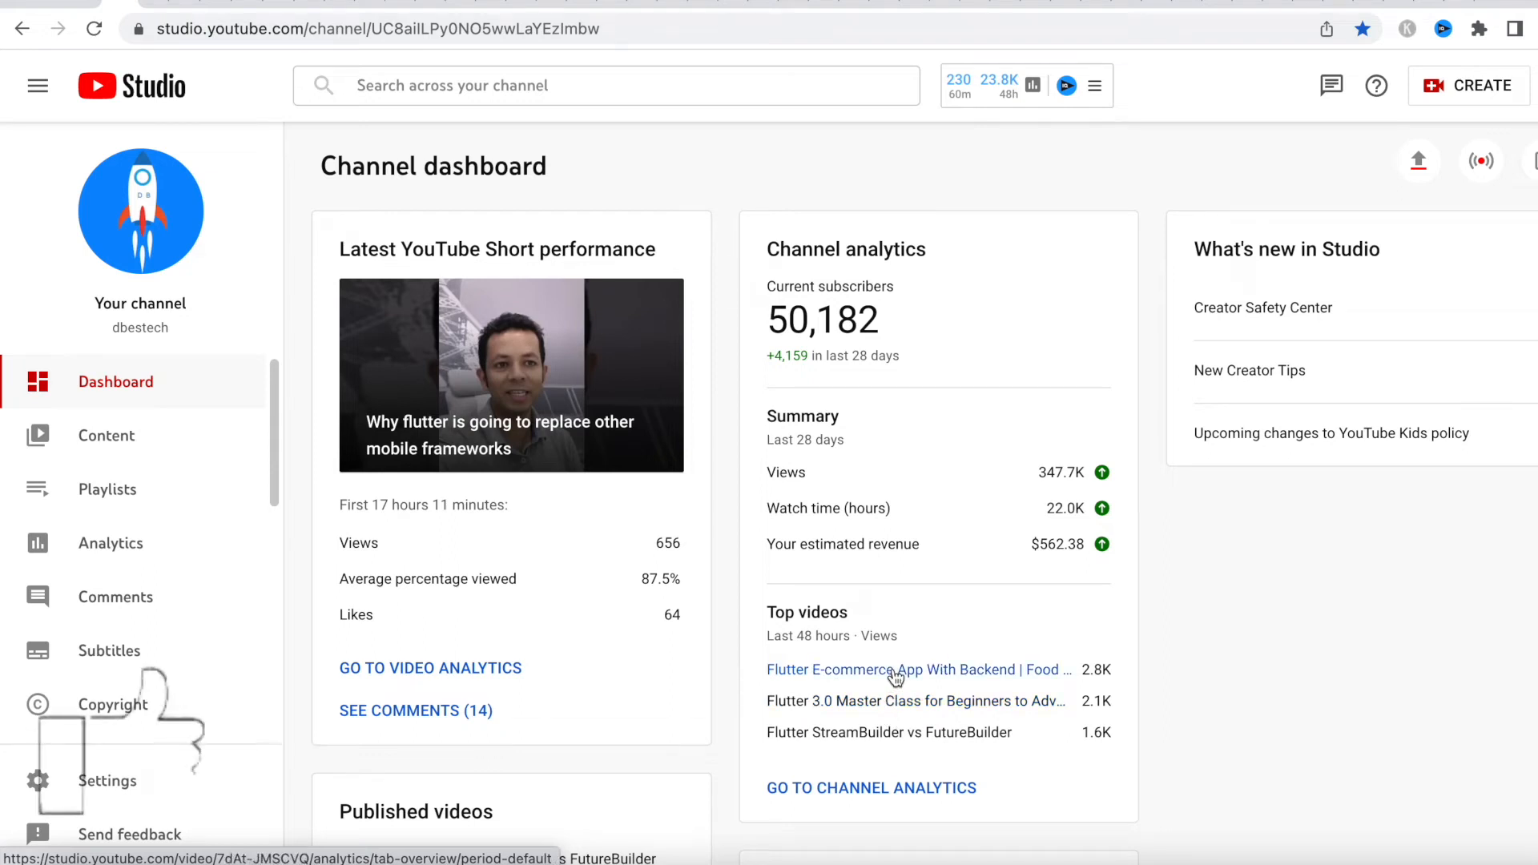
Open the Video analytics for the top video 'Flutter E-commerce App With Backend'
{"action": "left_click", "coordinate": [893, 669]}
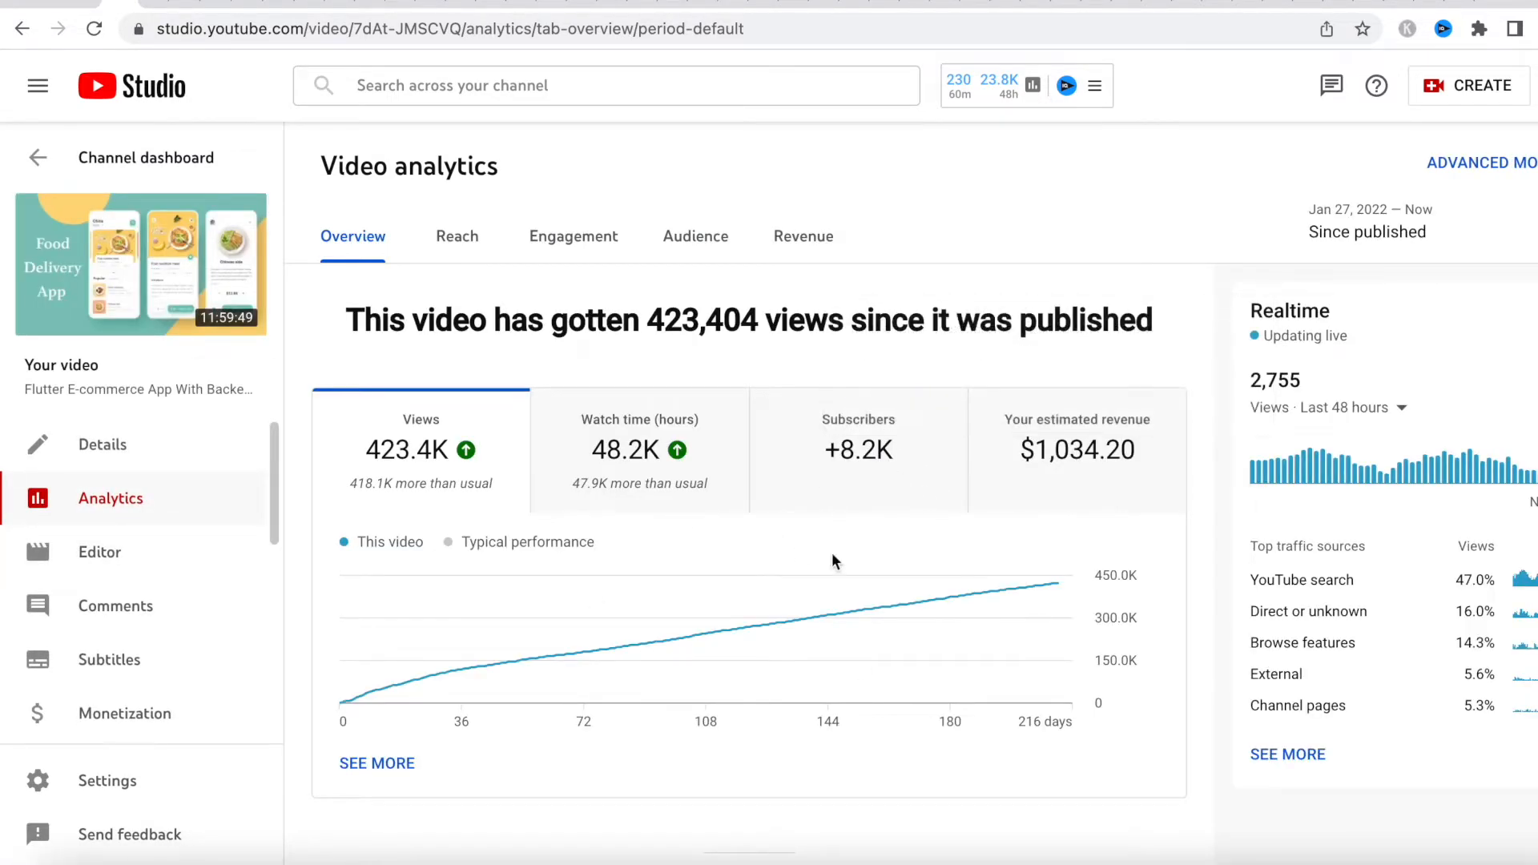
{"action": "mouse_move", "coordinate": [1112, 502]}
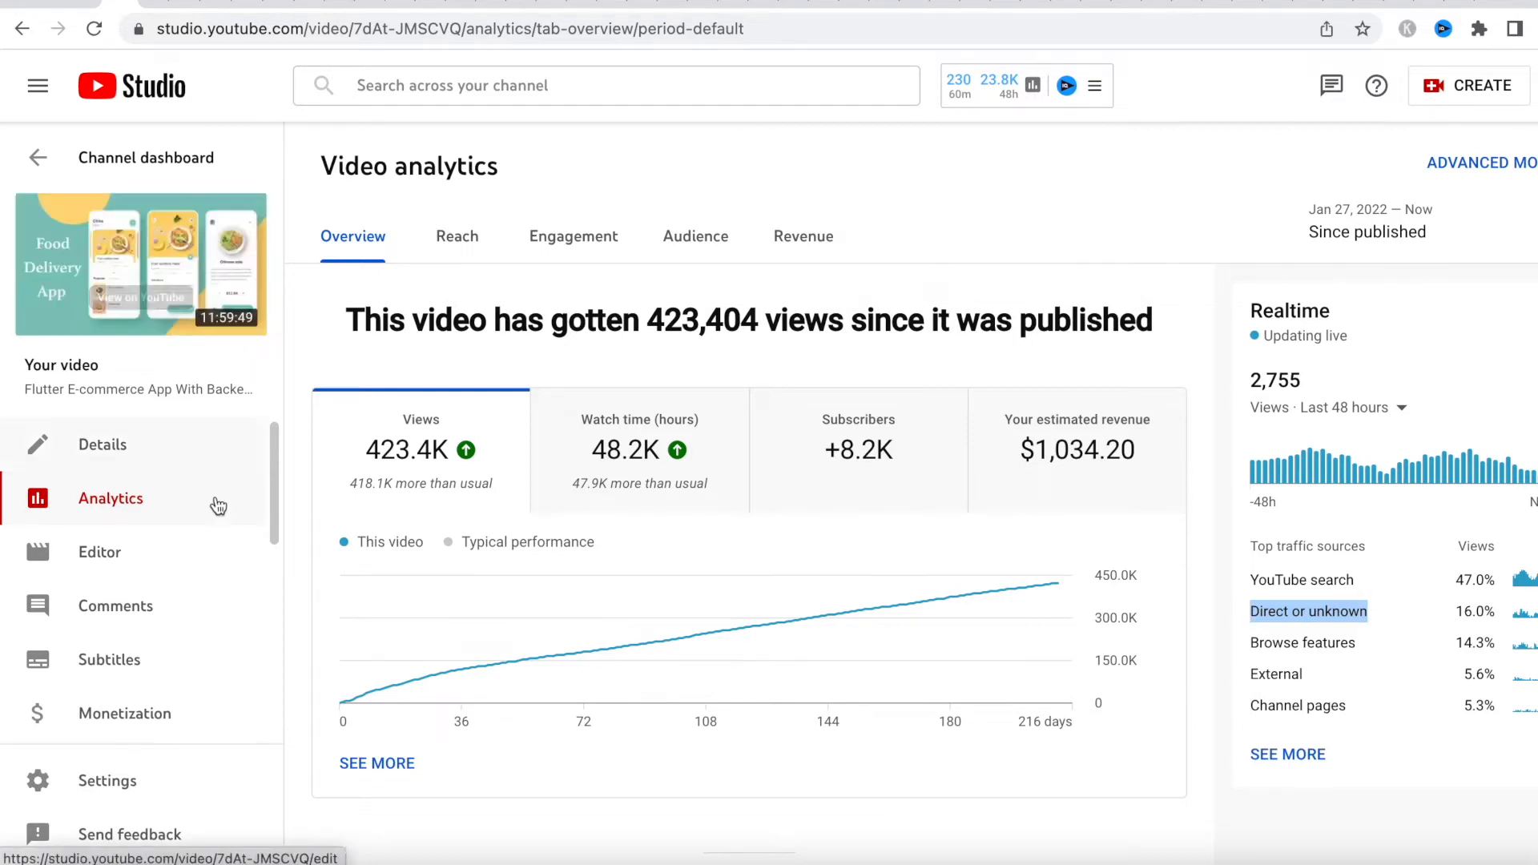
{"action": "mouse_move", "coordinate": [300, 458]}
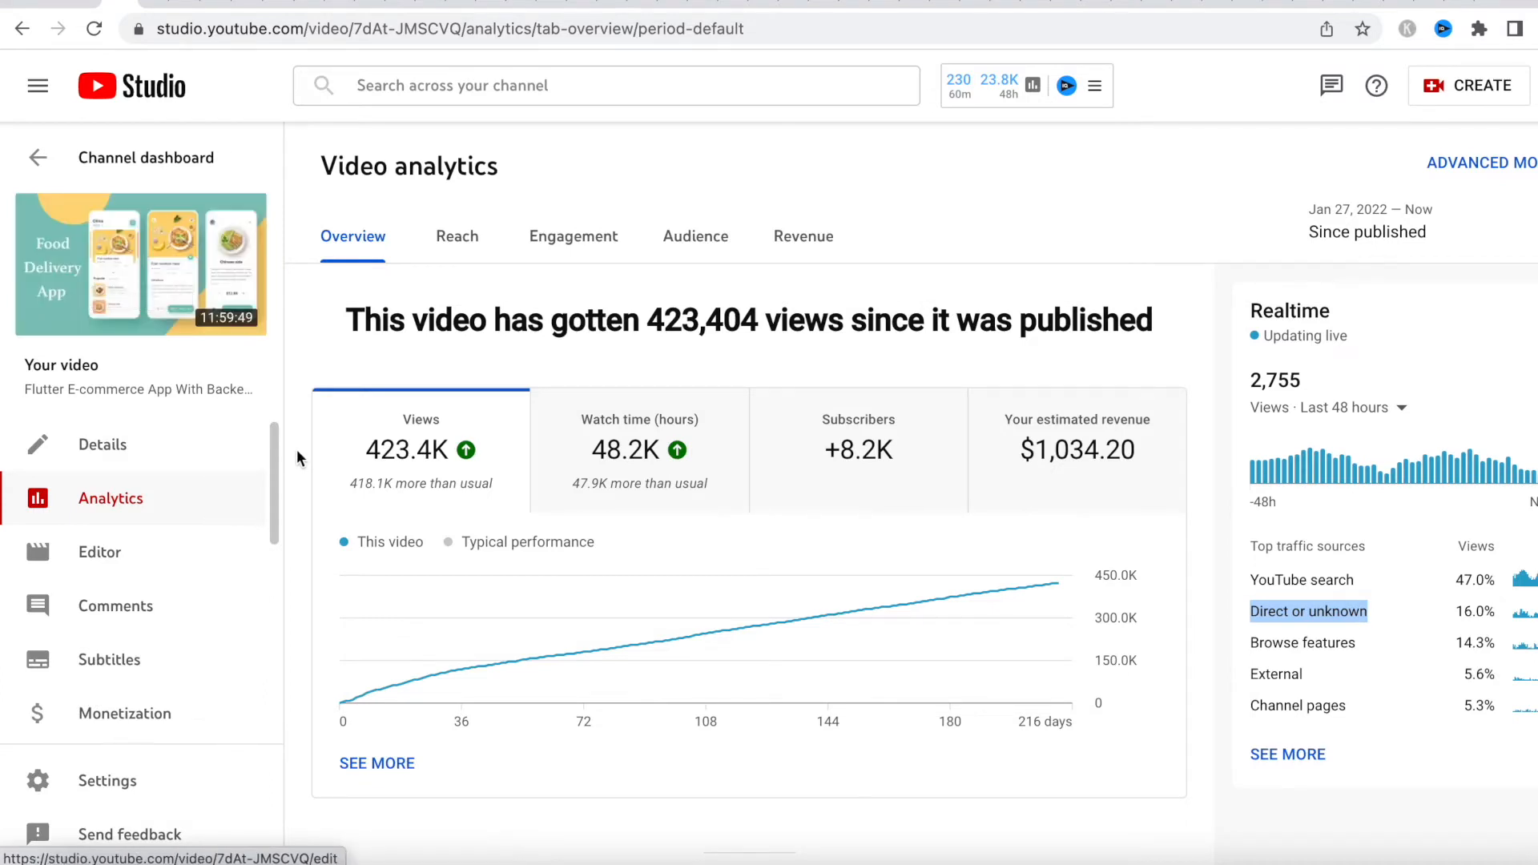
{"action": "mouse_move", "coordinate": [249, 498]}
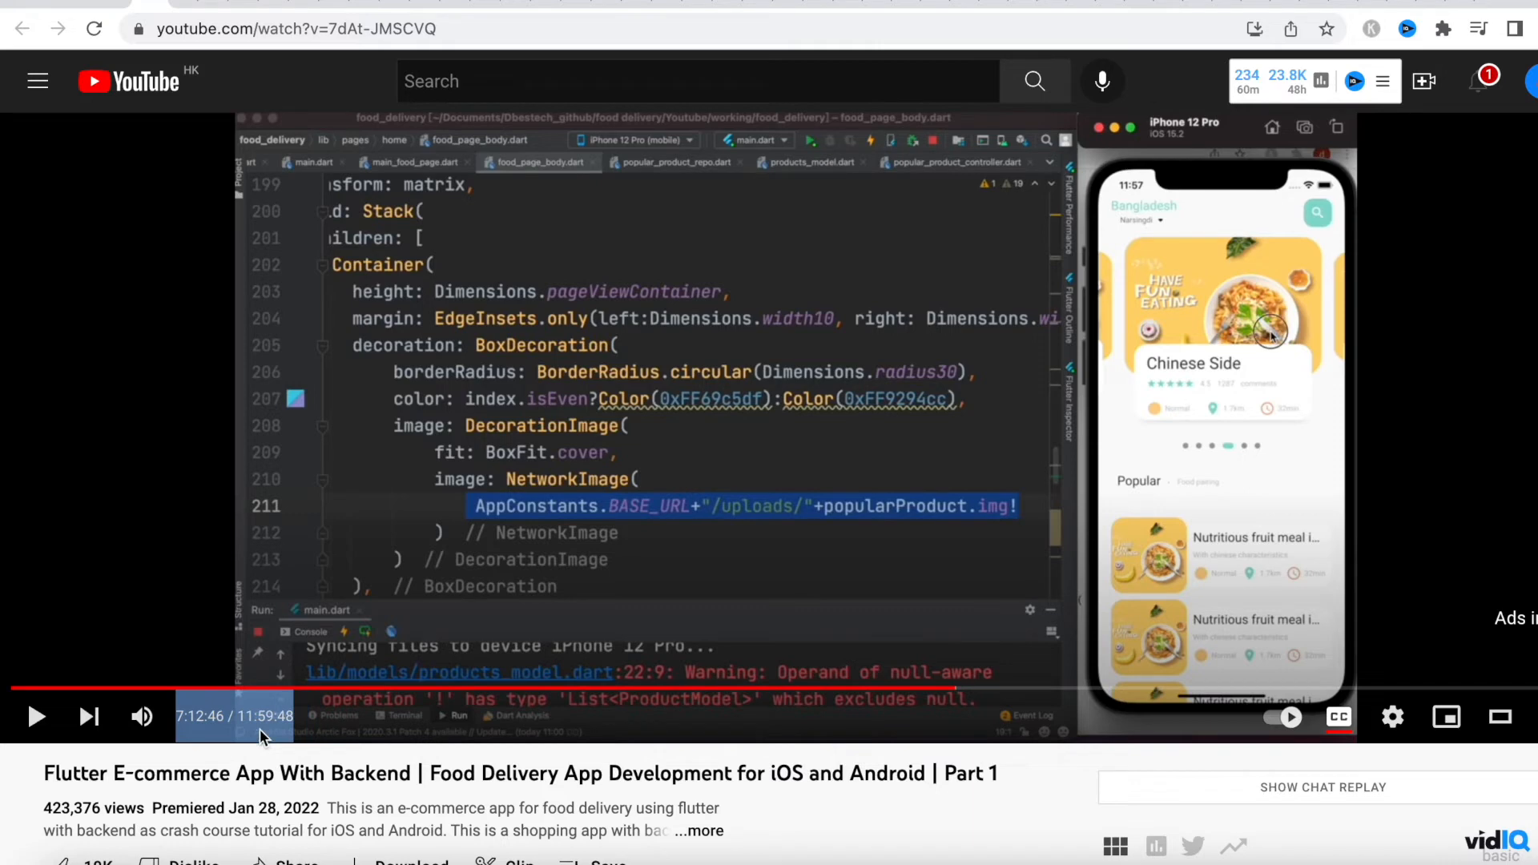
{"action": "mouse_move", "coordinate": [250, 737]}
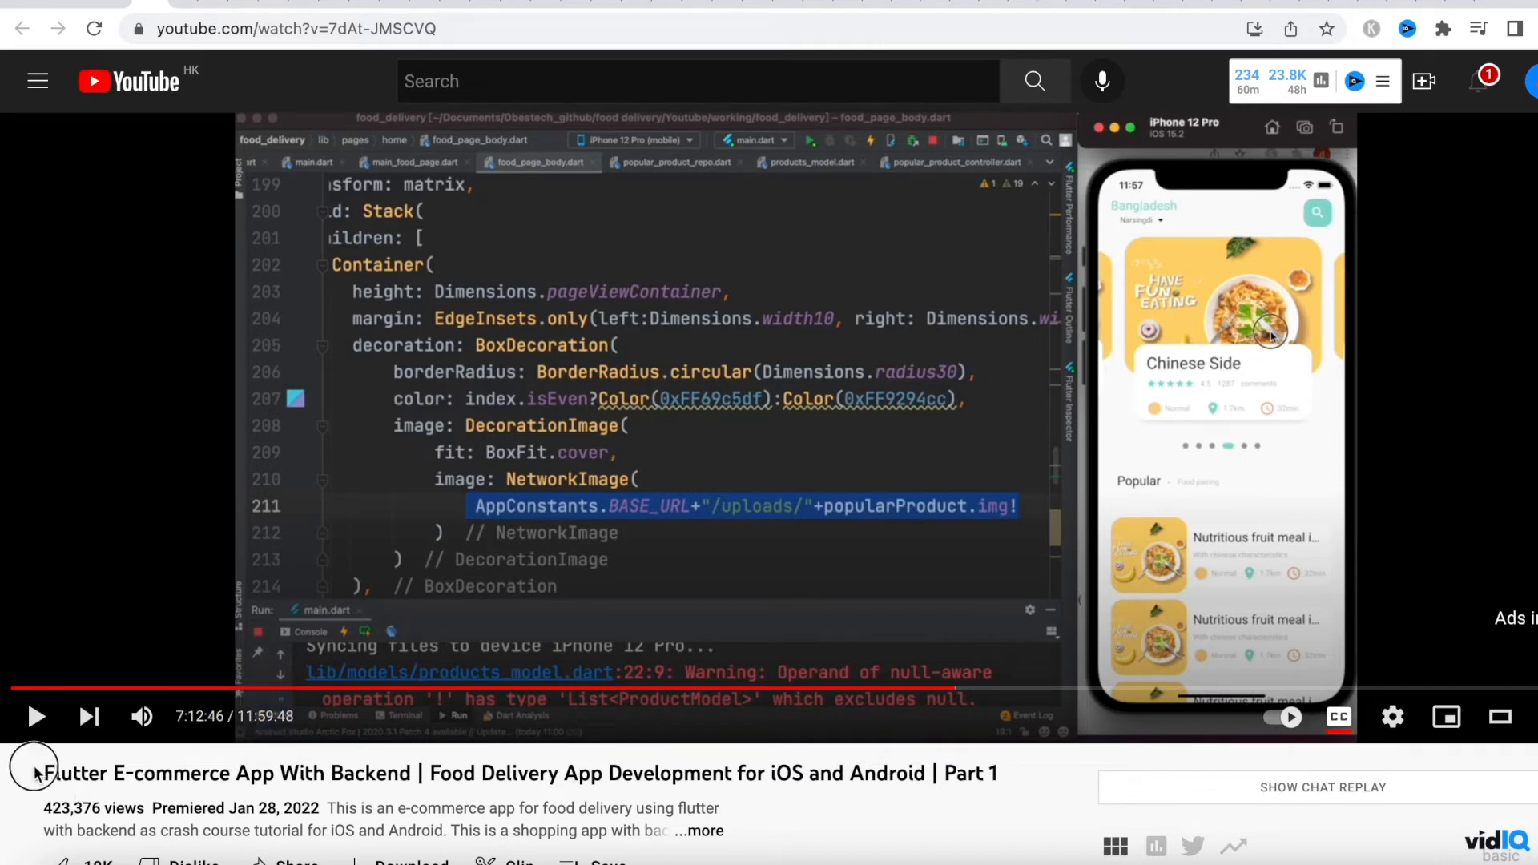
Select the word 'Flutter' in the video title on the public watch page
{"action": "double_click", "coordinate": [226, 773]}
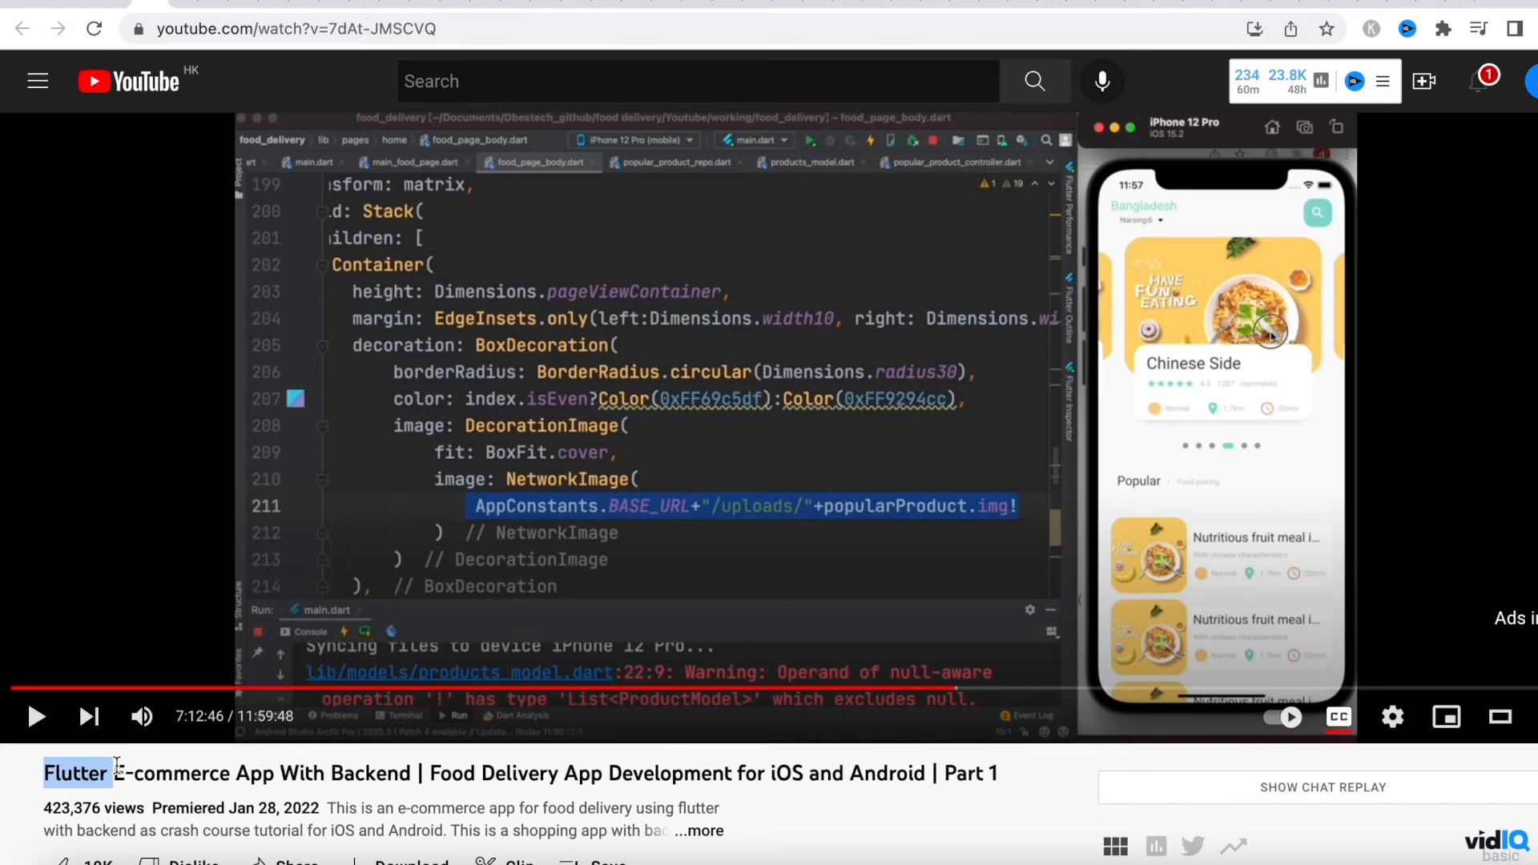
{"action": "mouse_move", "coordinate": [111, 200]}
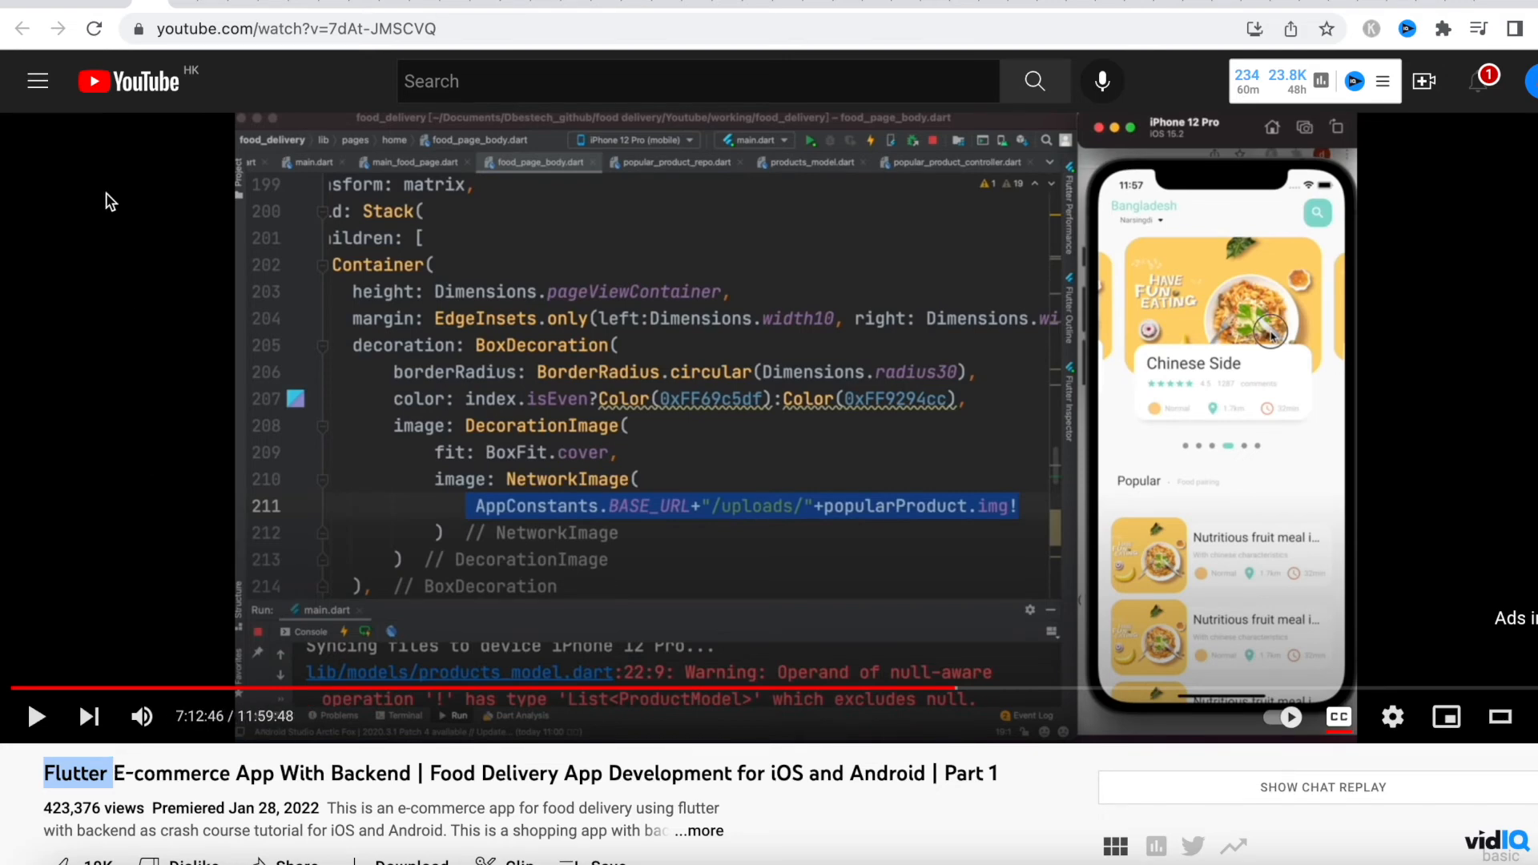